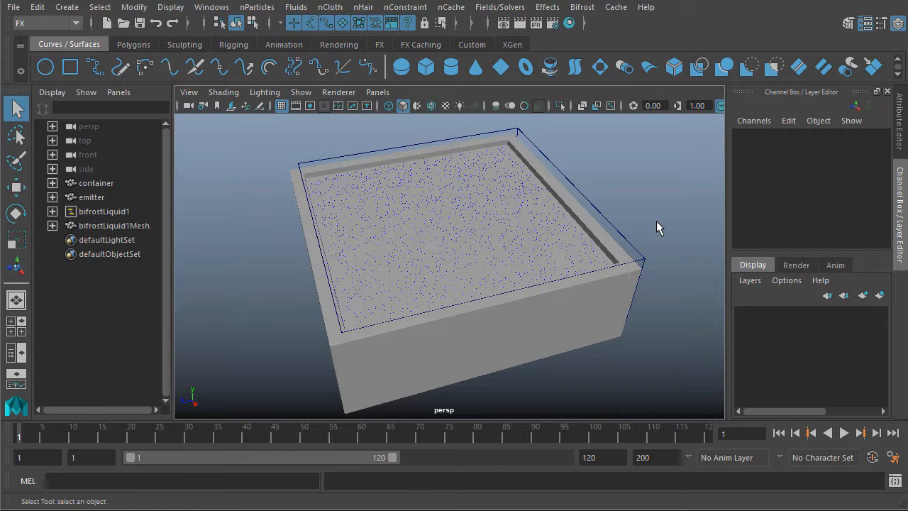
# Select the emitter, then the container, to read their Scale values.
pyautogui.click(91, 197)
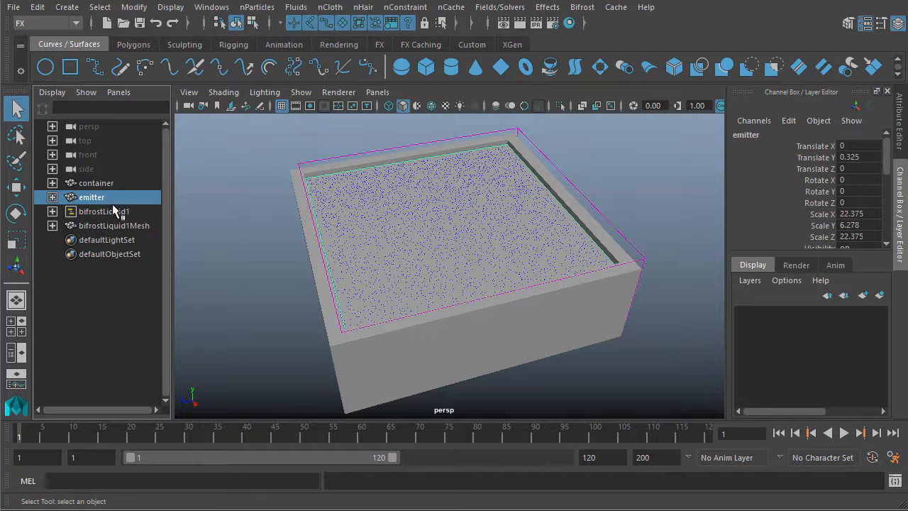
pyautogui.click(95, 182)
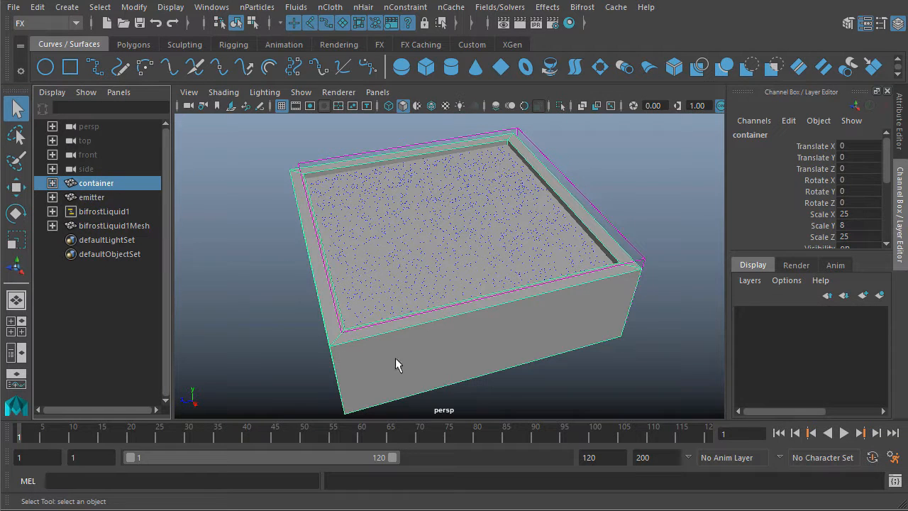
pyautogui.moveTo(592, 189)
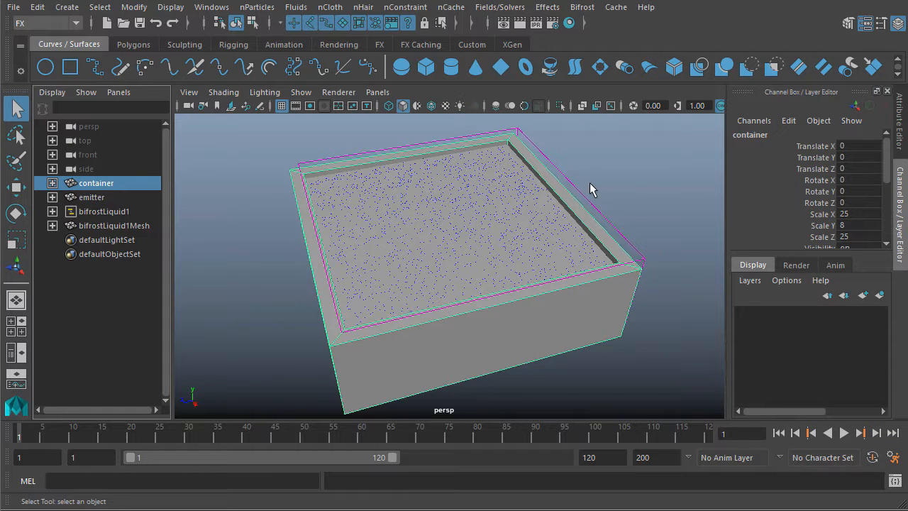
pyautogui.moveTo(375, 172)
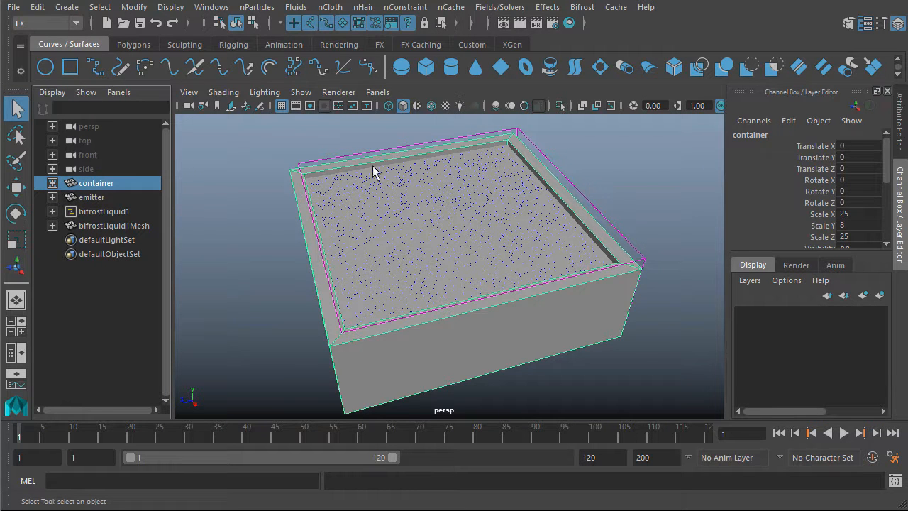
# Select the emitter to hide it, then select the container to review the liquid.
pyautogui.click(92, 196)
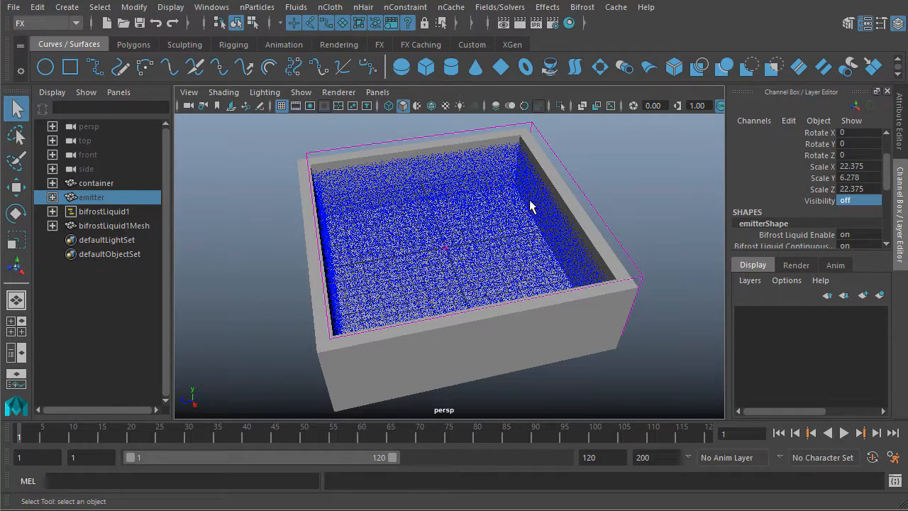
pyautogui.click(96, 182)
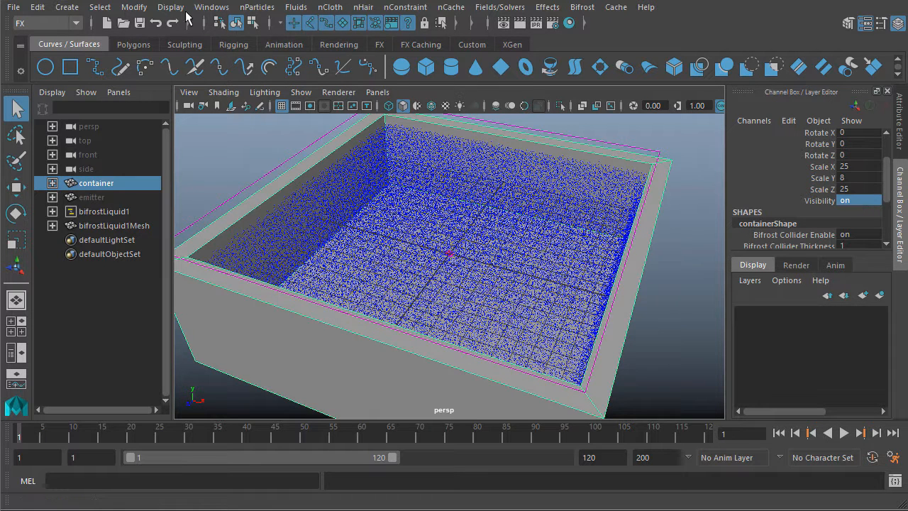
# Open Maya Preferences and review the Linear working unit options.
pyautogui.click(211, 6)
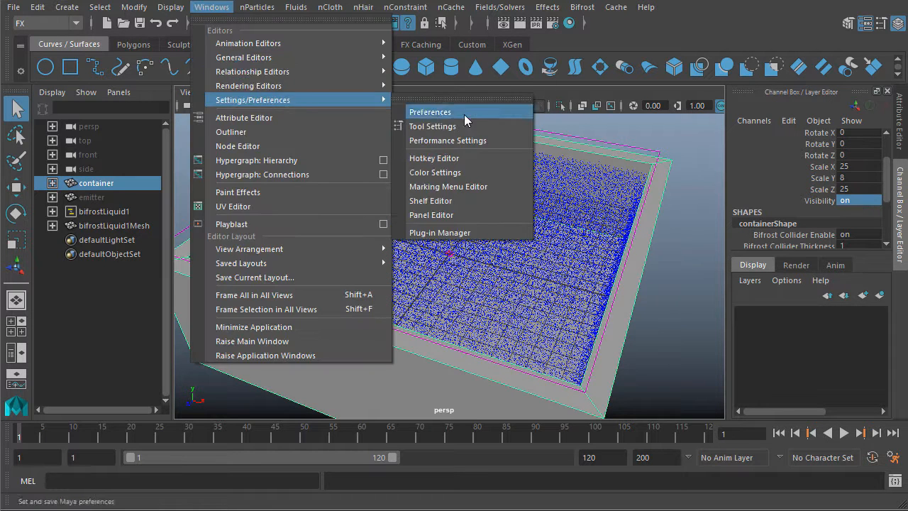
pyautogui.click(430, 111)
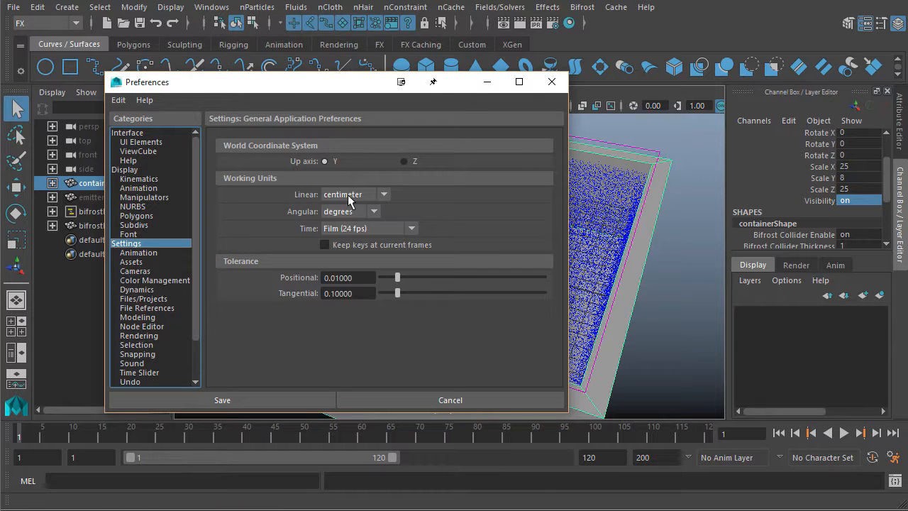
pyautogui.click(222, 401)
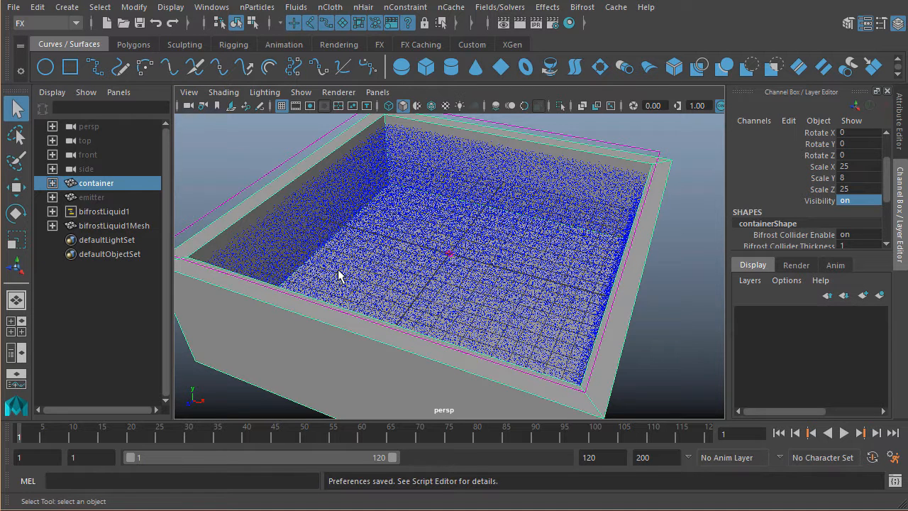
pyautogui.moveTo(354, 278)
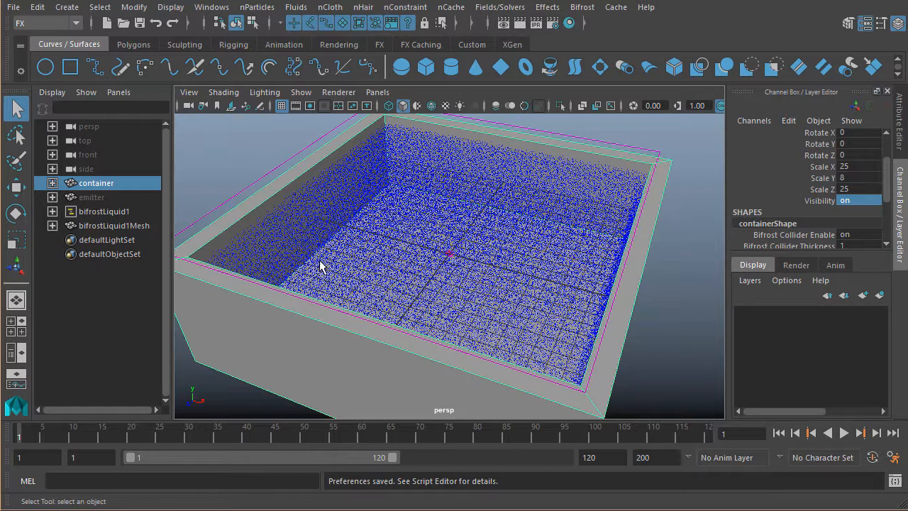
pyautogui.click(104, 211)
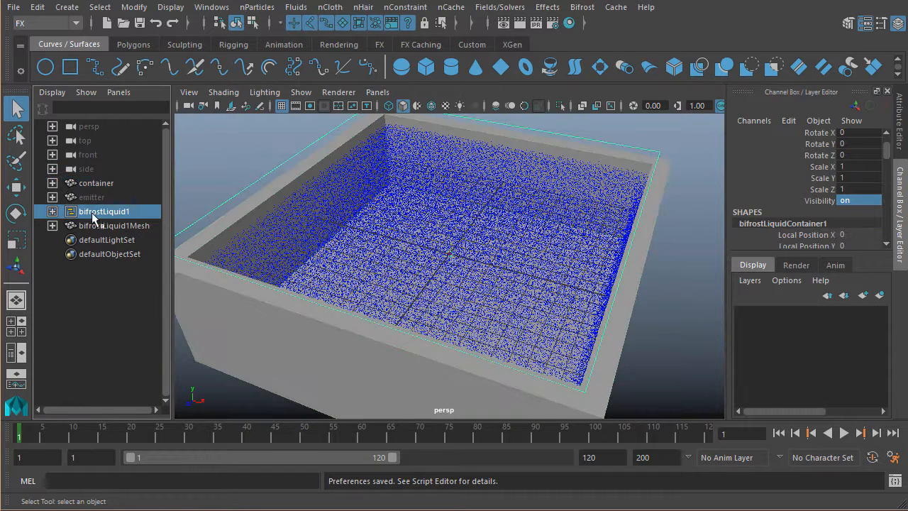
pyautogui.click(51, 211)
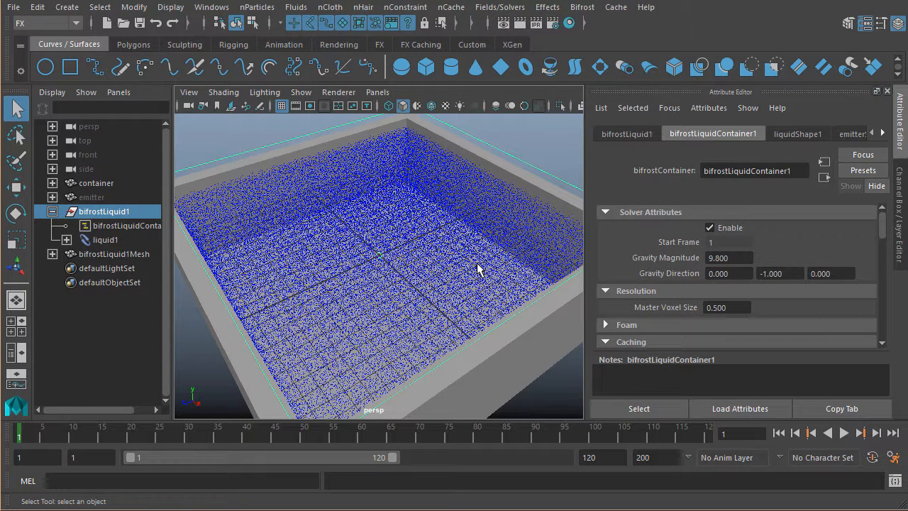
pyautogui.moveTo(505, 399)
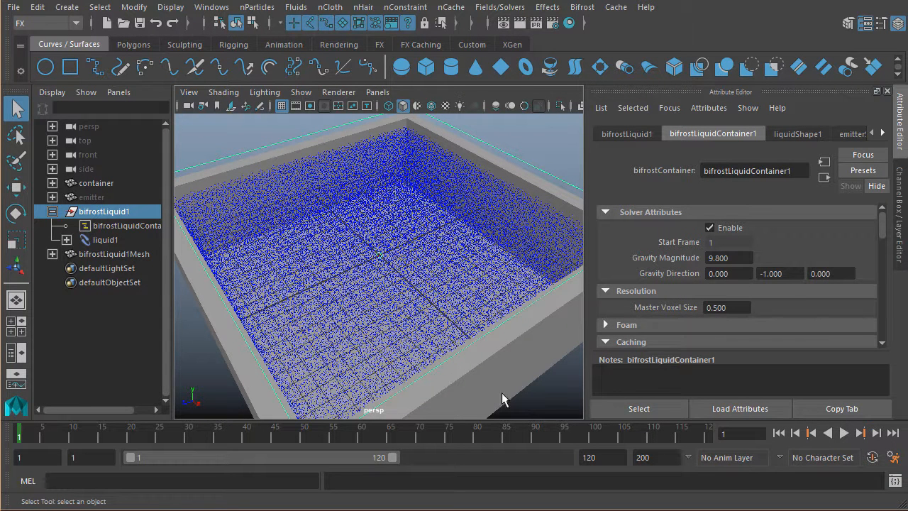
pyautogui.moveTo(741, 330)
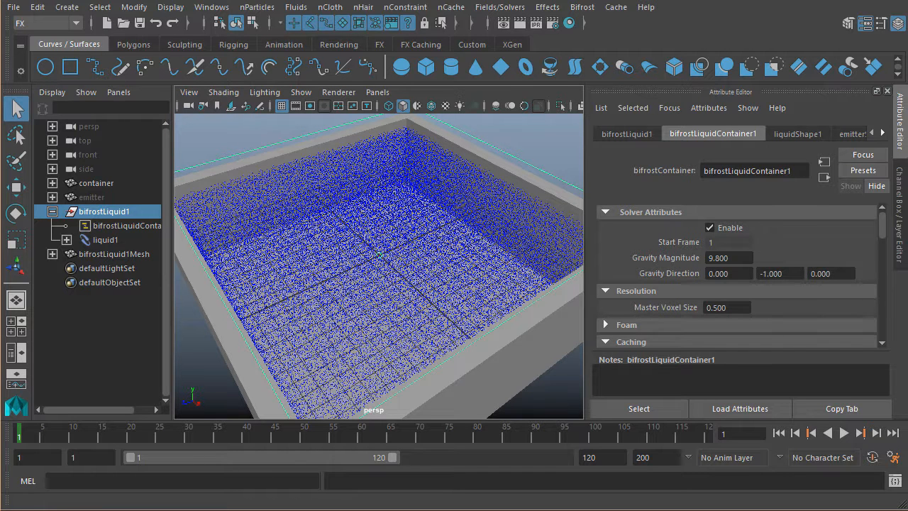
# Set Master Voxel Size to 0.25 and re-simulate from frame 1.
pyautogui.click(727, 307)
pyautogui.write('0.250')
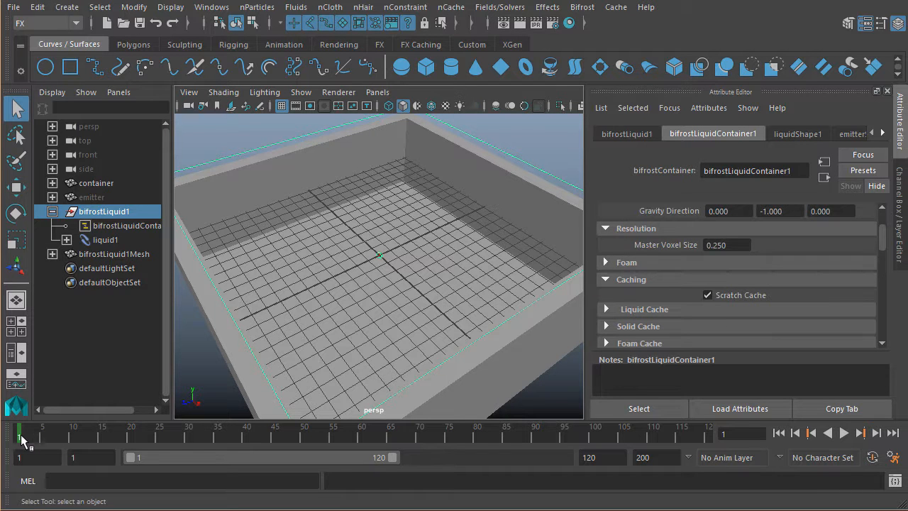
pyautogui.click(127, 226)
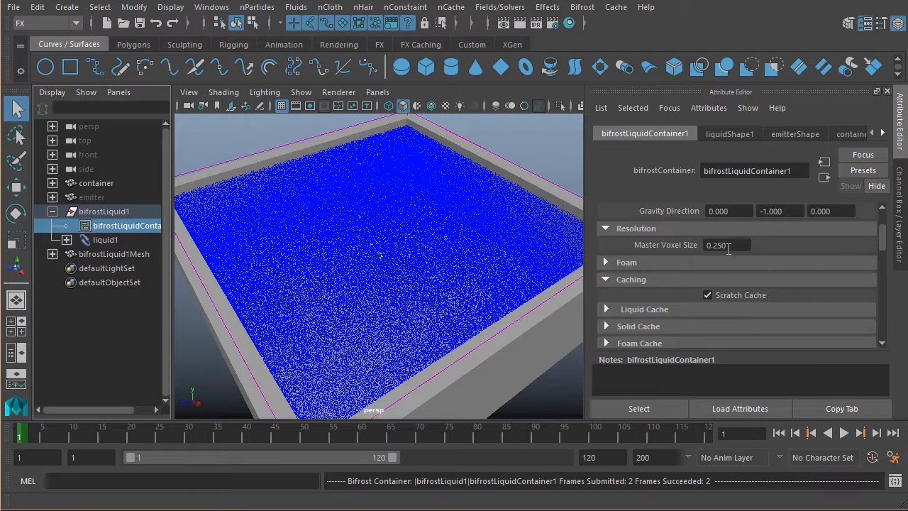
# Turn on the Bifrost HUD from the Bifrost menu.
pyautogui.click(602, 7)
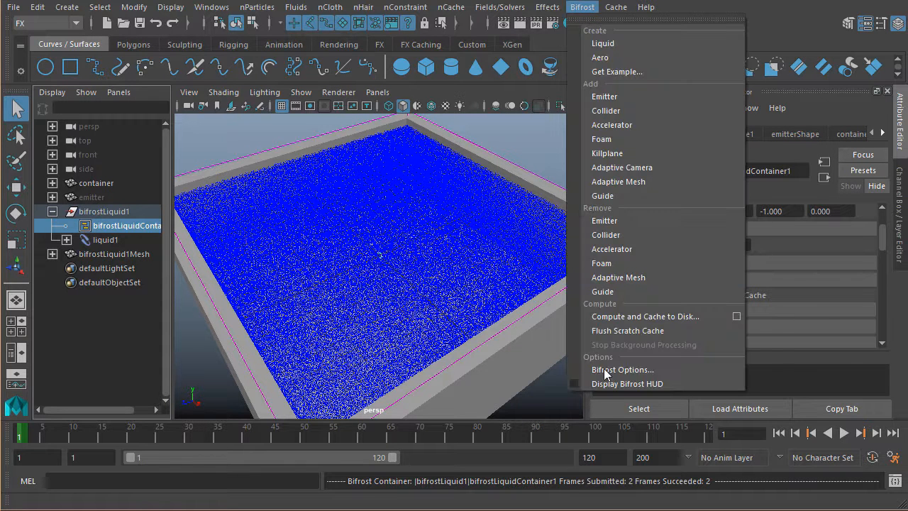
pyautogui.click(644, 383)
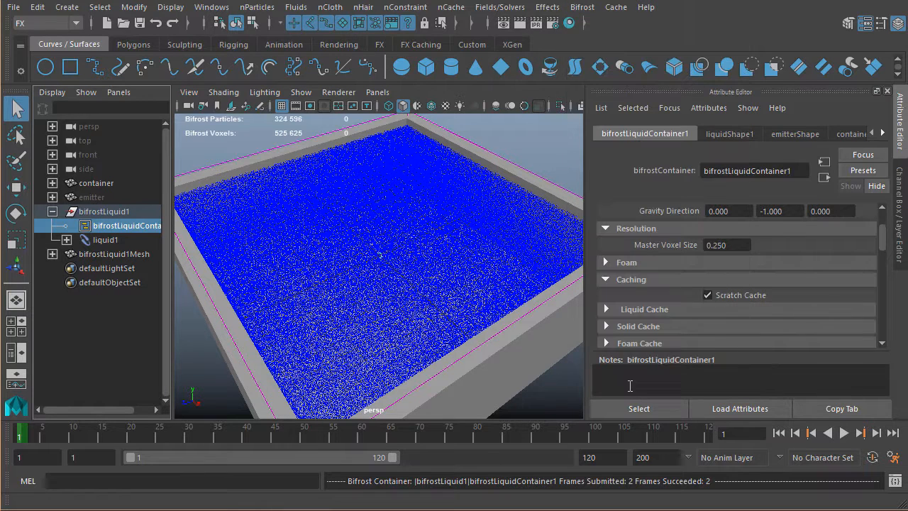
pyautogui.moveTo(291, 125)
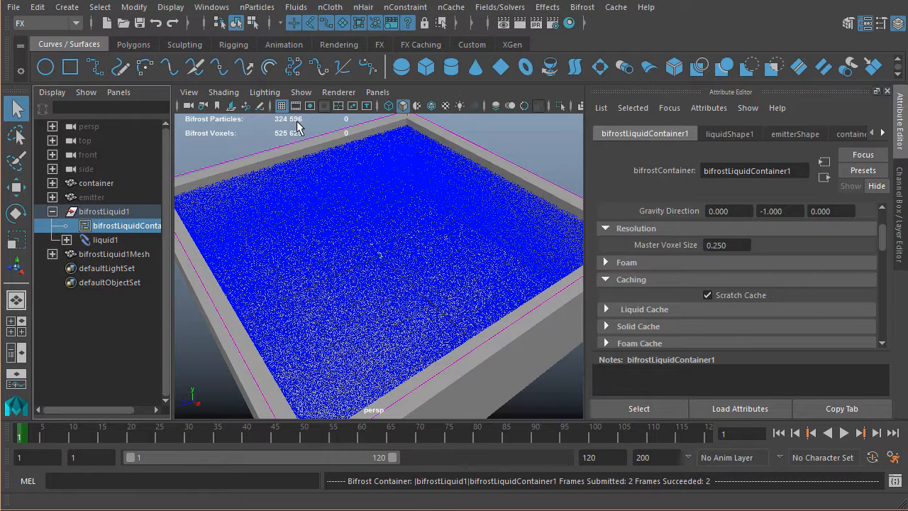
pyautogui.moveTo(234, 142)
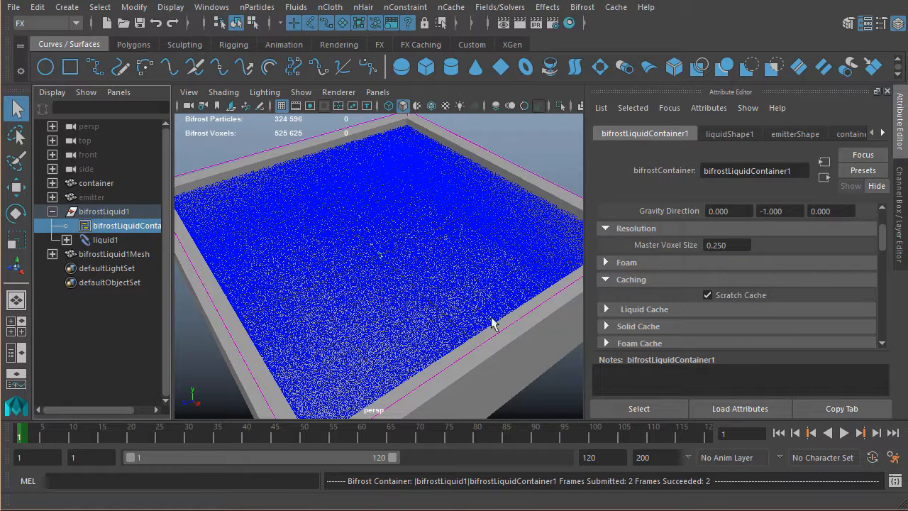
# Enter 0.15 as the Master Voxel Size, giving about 1,112,588 particles.
pyautogui.click(727, 245)
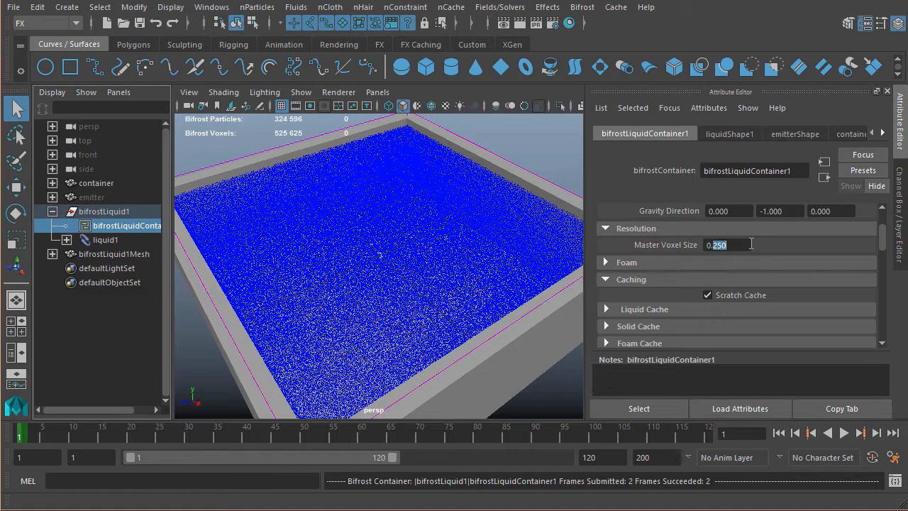
pyautogui.write('0.15')
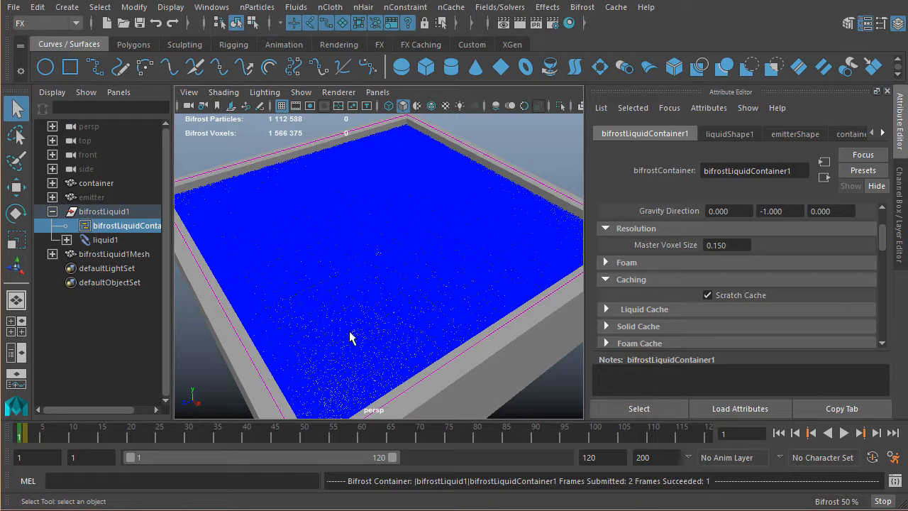
pyautogui.moveTo(286, 126)
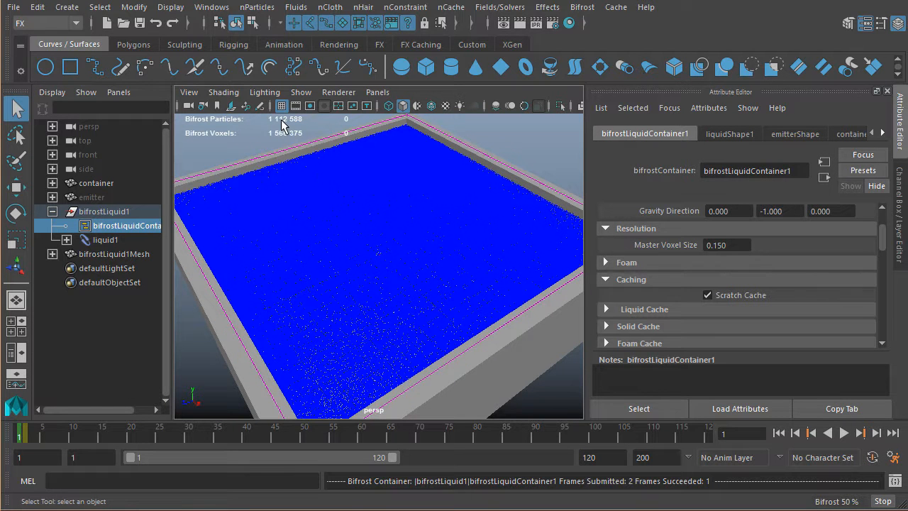
pyautogui.moveTo(425, 218)
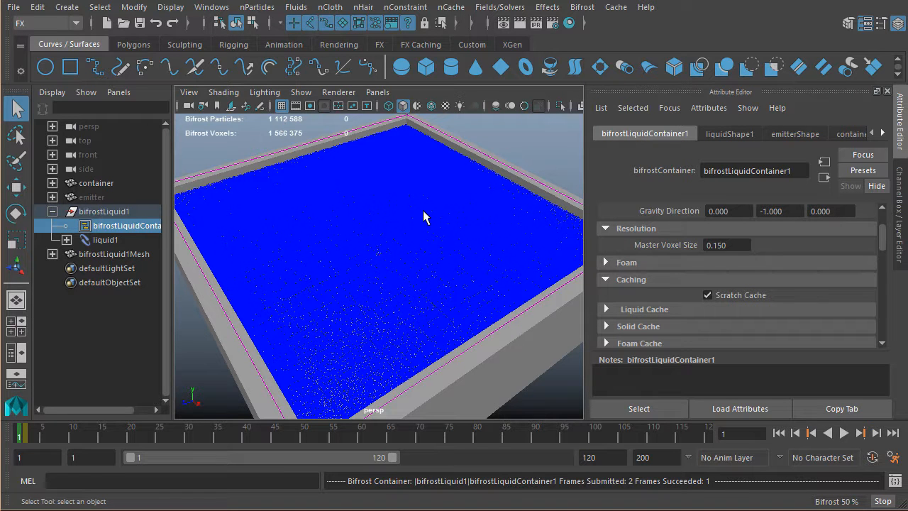